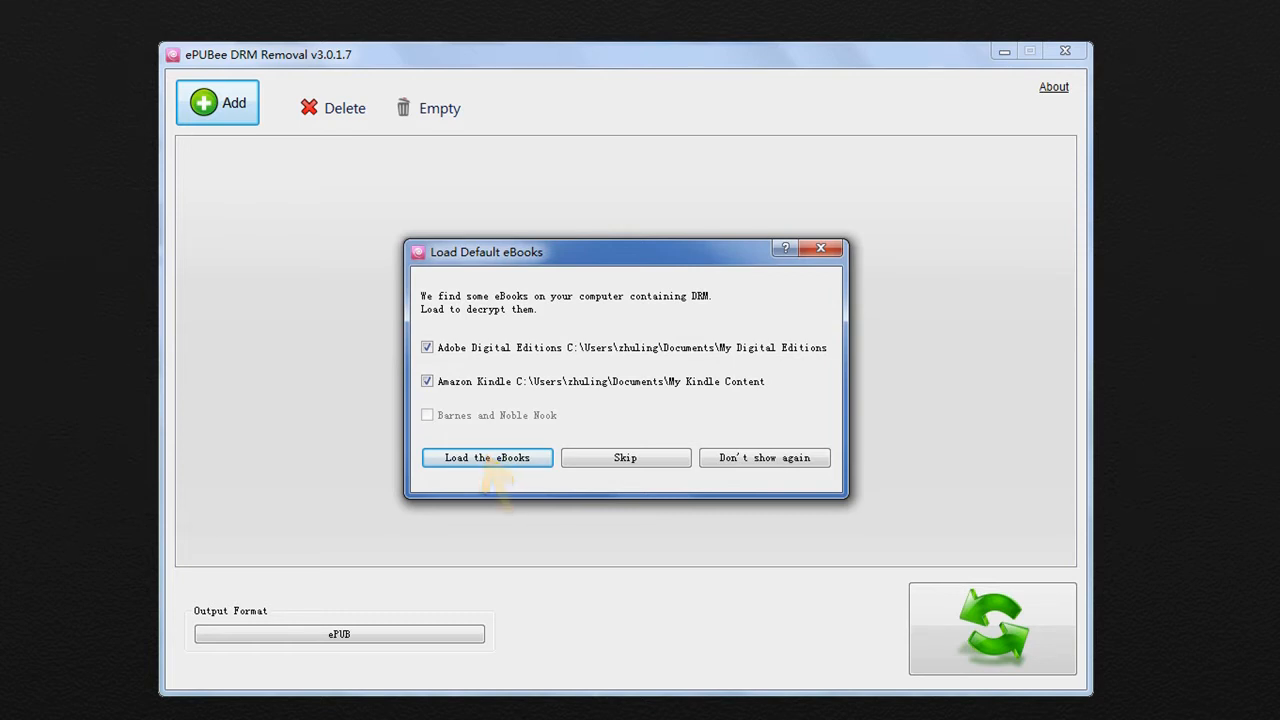
# Load the detected Adobe Digital Editions and Amazon Kindle ebooks for DRM removal
pyautogui.click(486, 457)
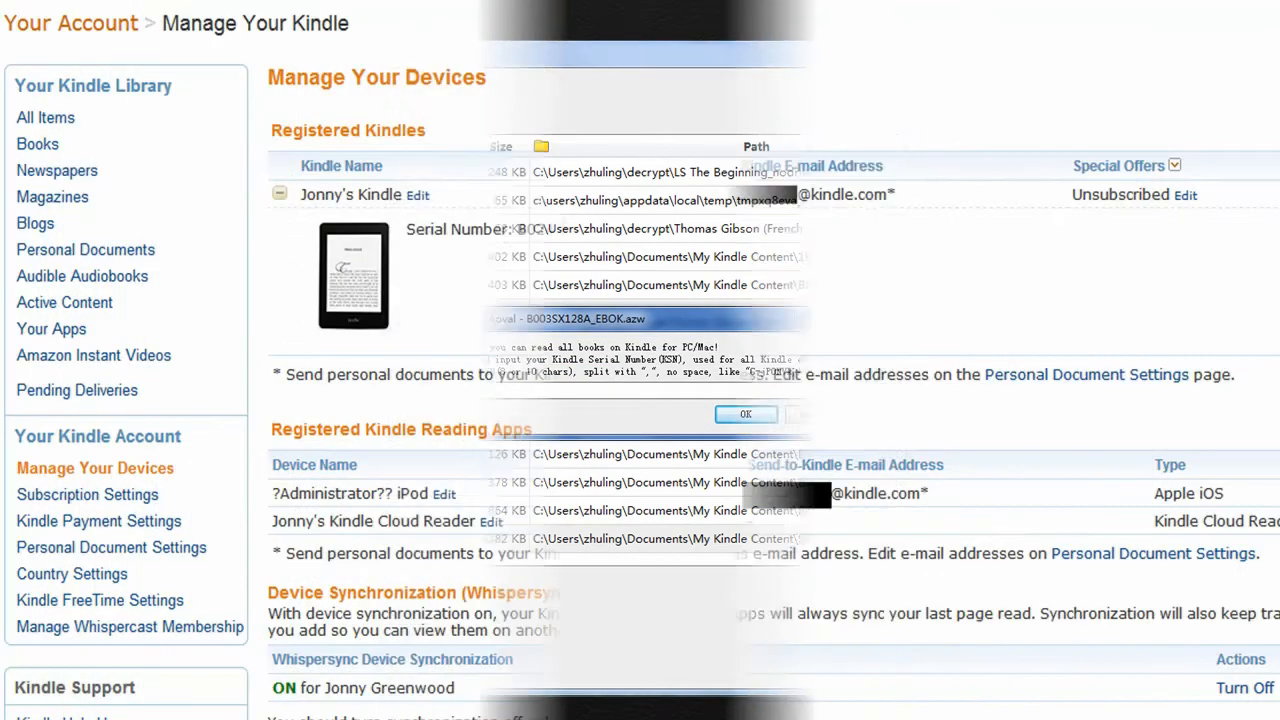
# Expand the registered Kindle on Manage Your Devices to reveal its serial number
pyautogui.click(745, 414)
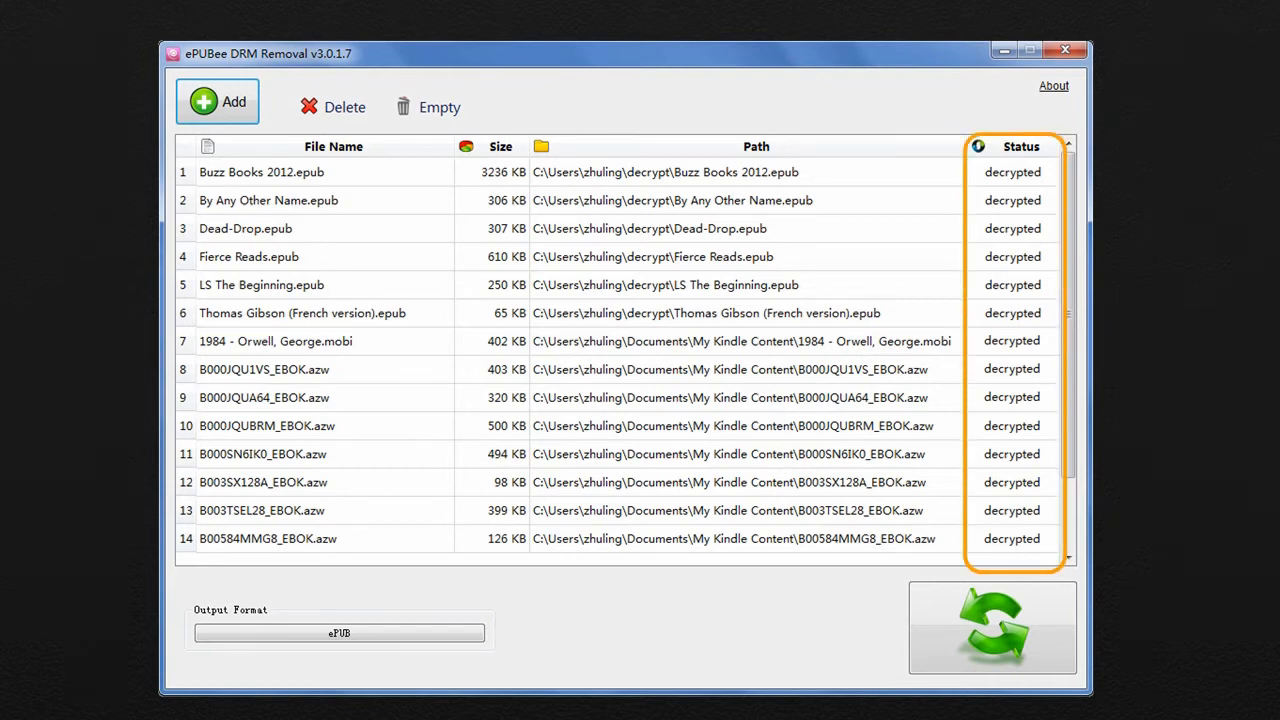
# Confirm every loaded Adobe and Kindle ebook shows decrypted in the Status column
pyautogui.click(991, 627)
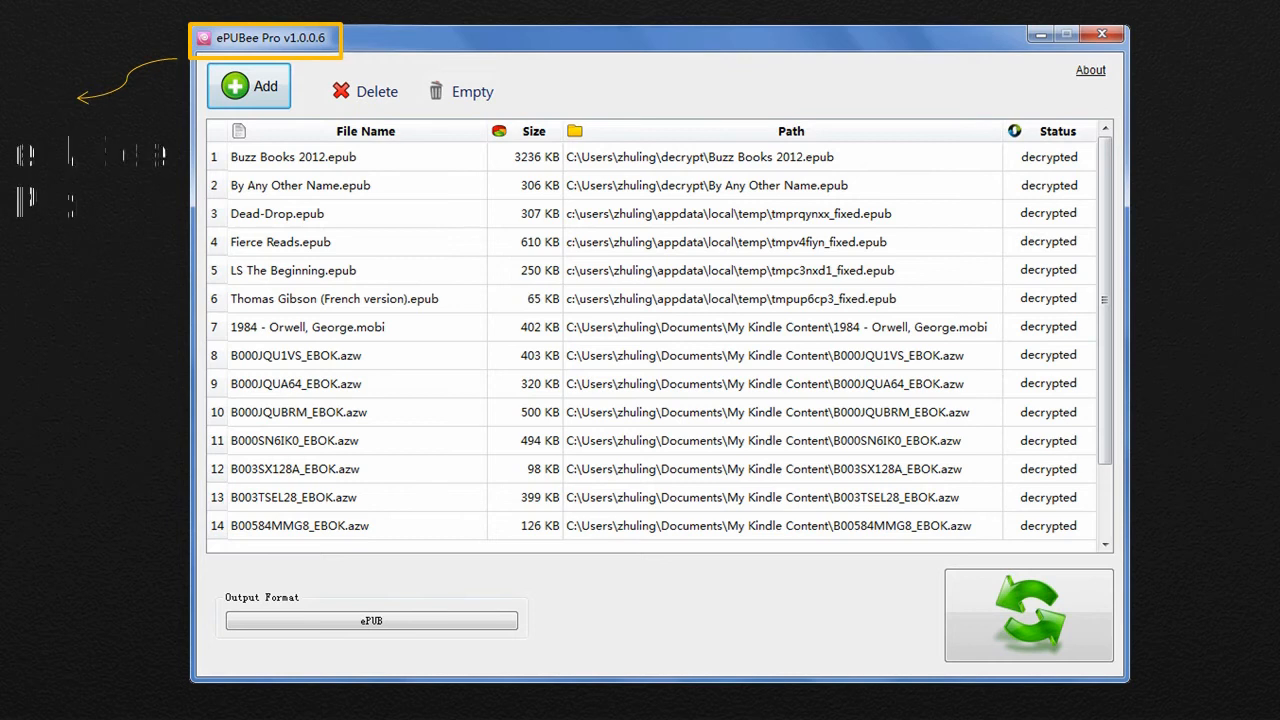
# Choose ePUB as the output format and begin converting the eleven ebooks
pyautogui.click(371, 620)
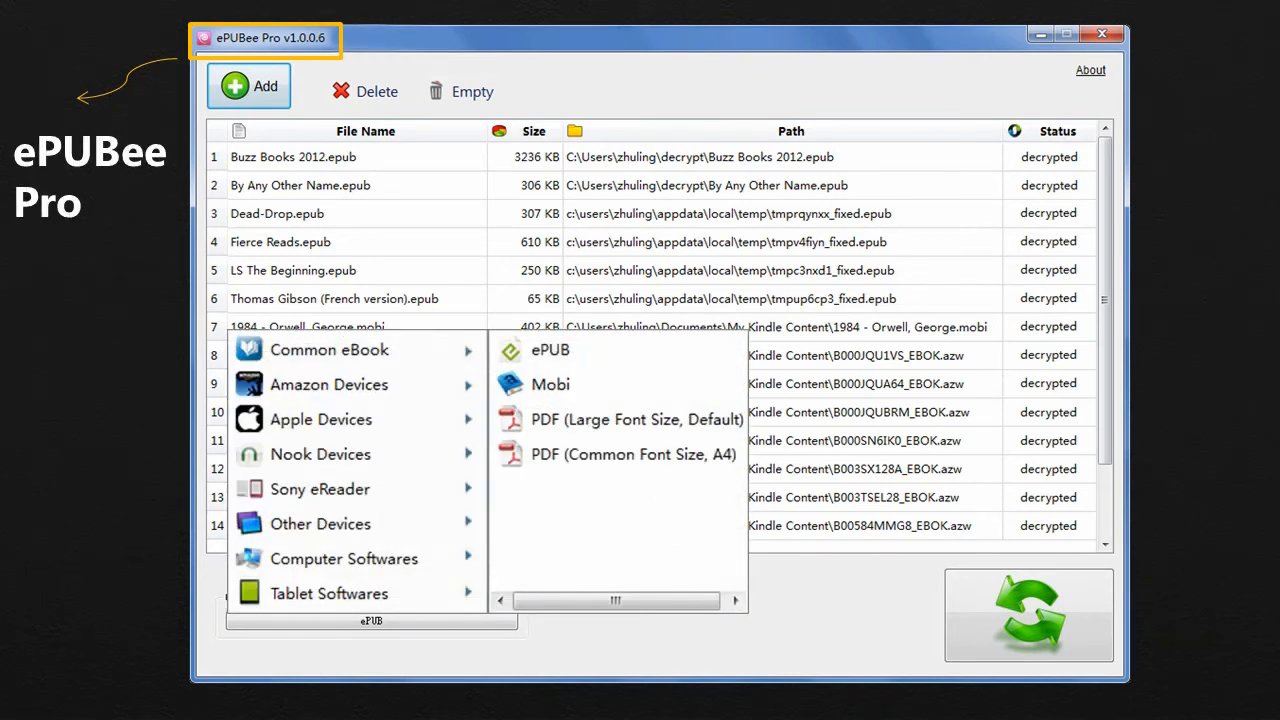
pyautogui.click(1028, 614)
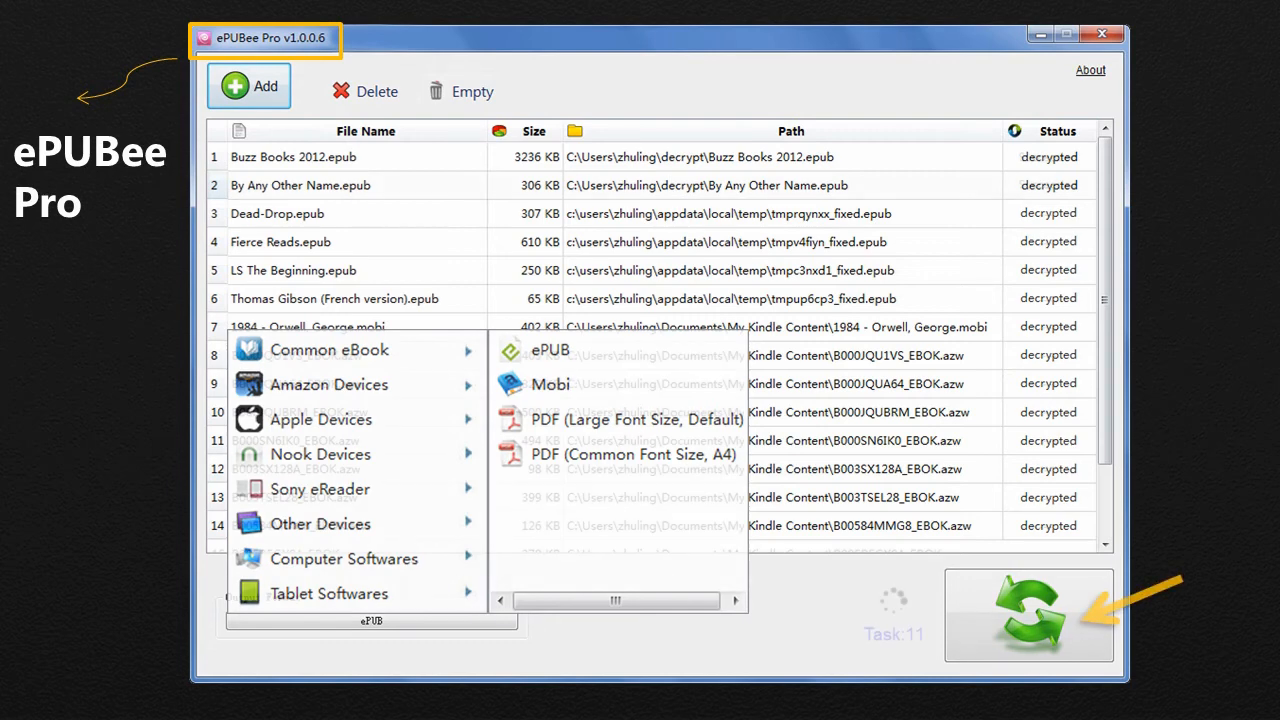